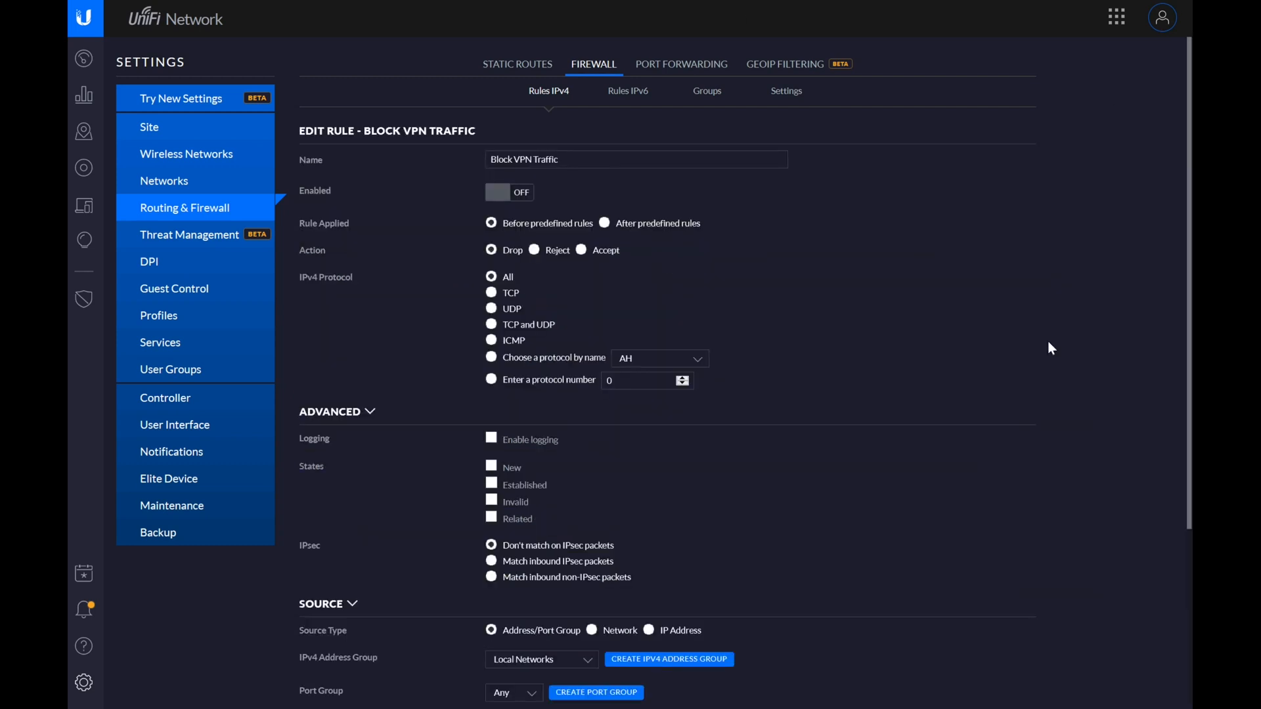
mouse_move(649, 253)
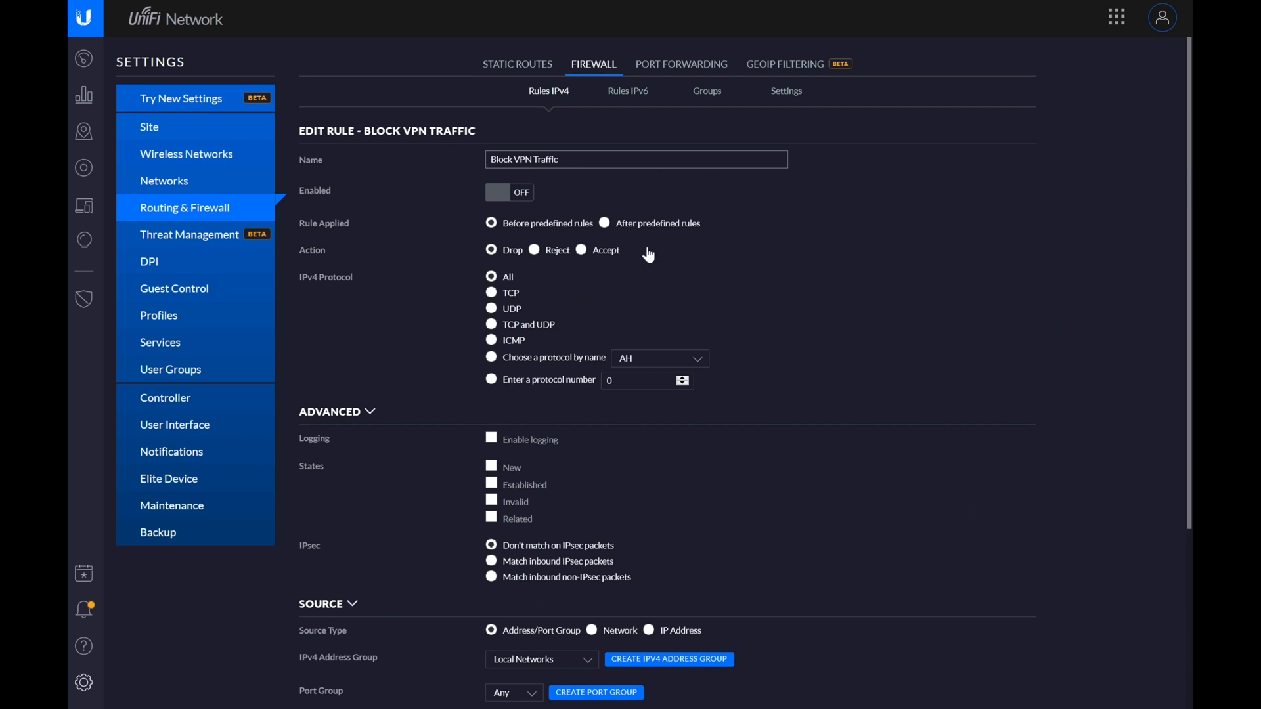
scroll(down, 3)
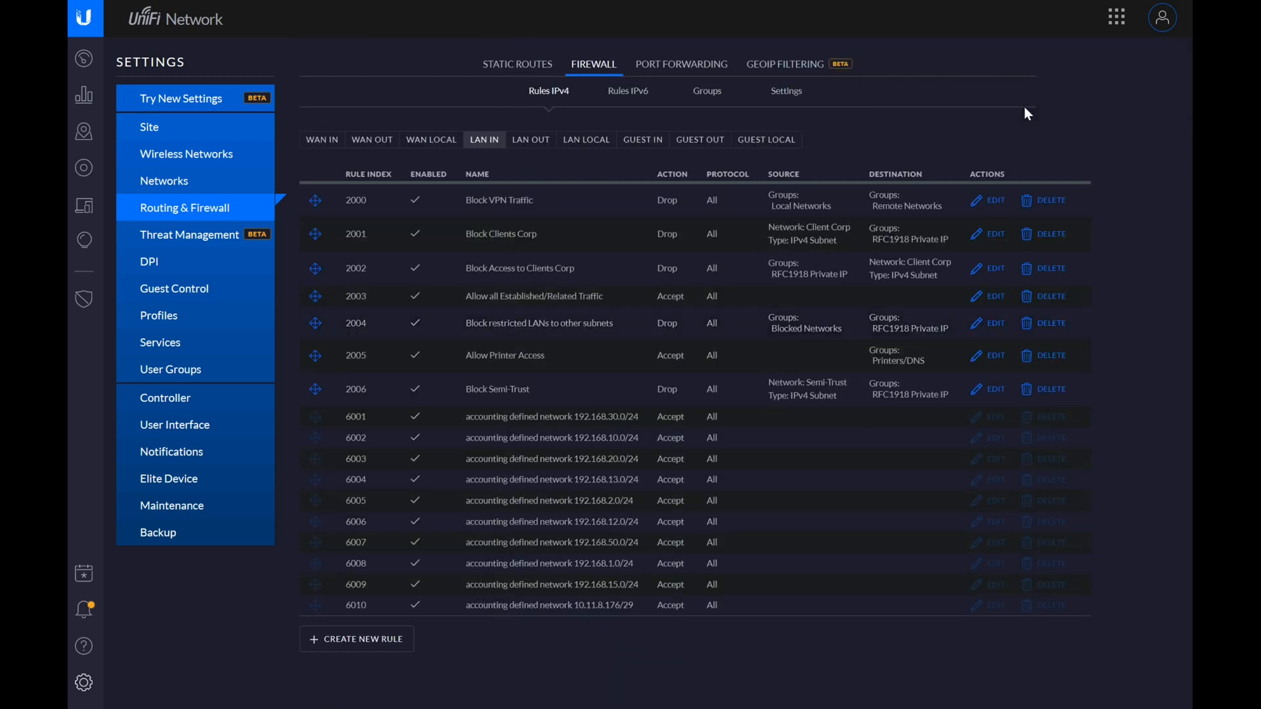
mouse_move(84, 170)
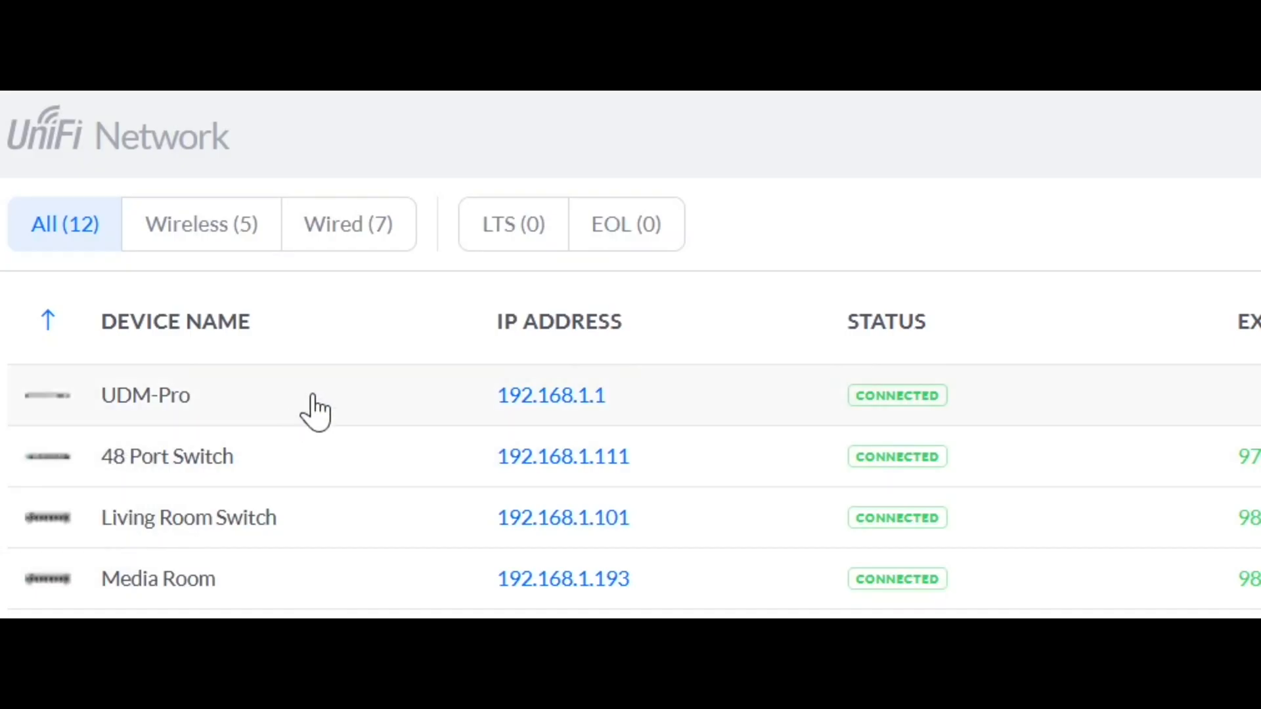
mouse_move(269, 430)
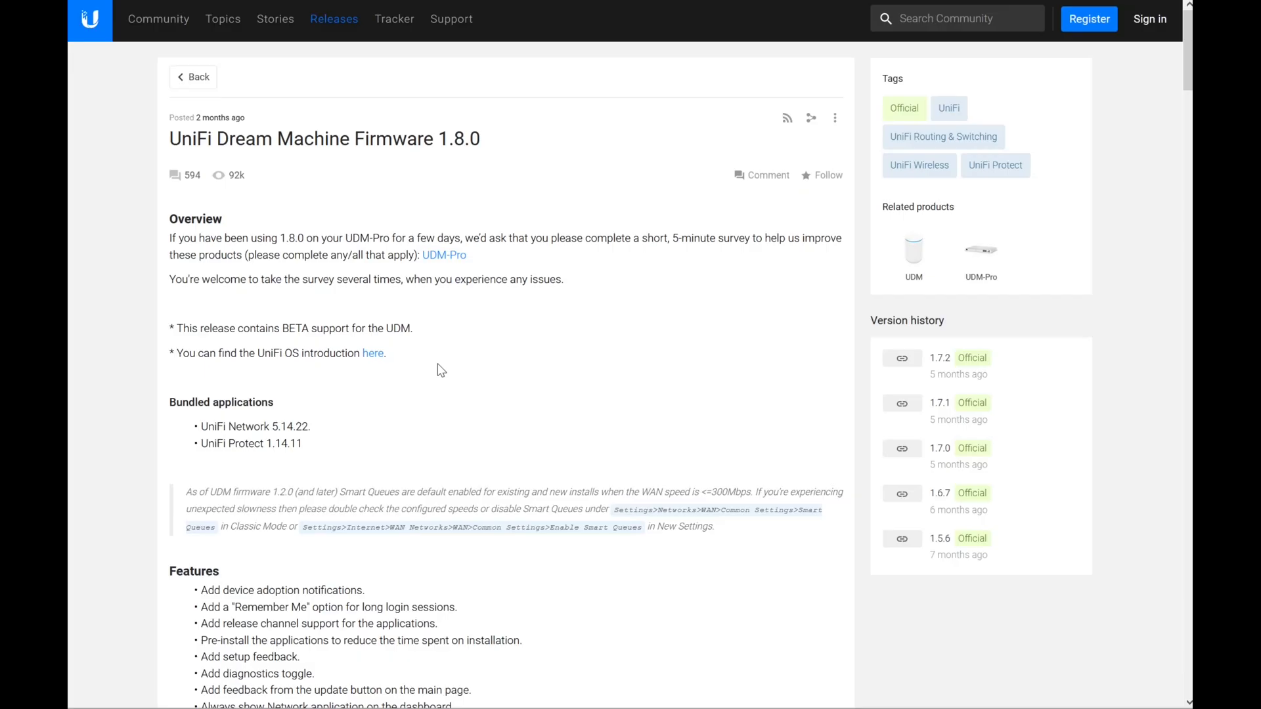
mouse_move(237, 166)
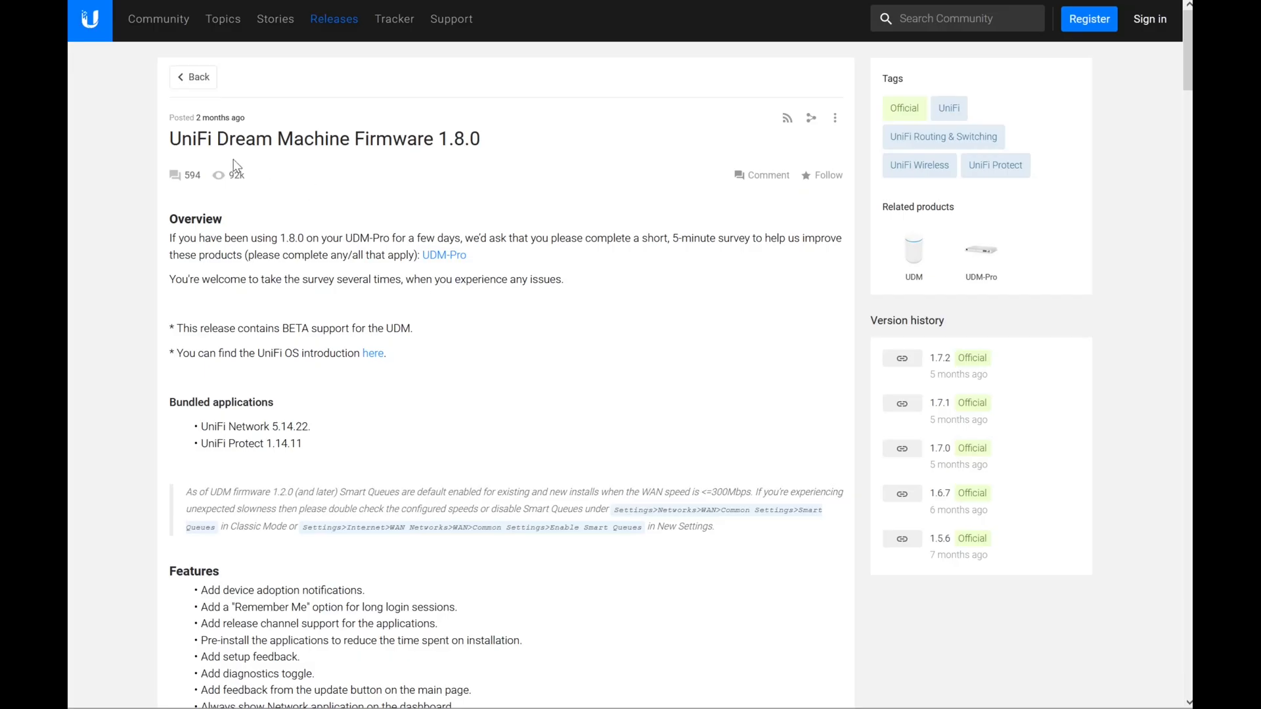
mouse_move(219, 175)
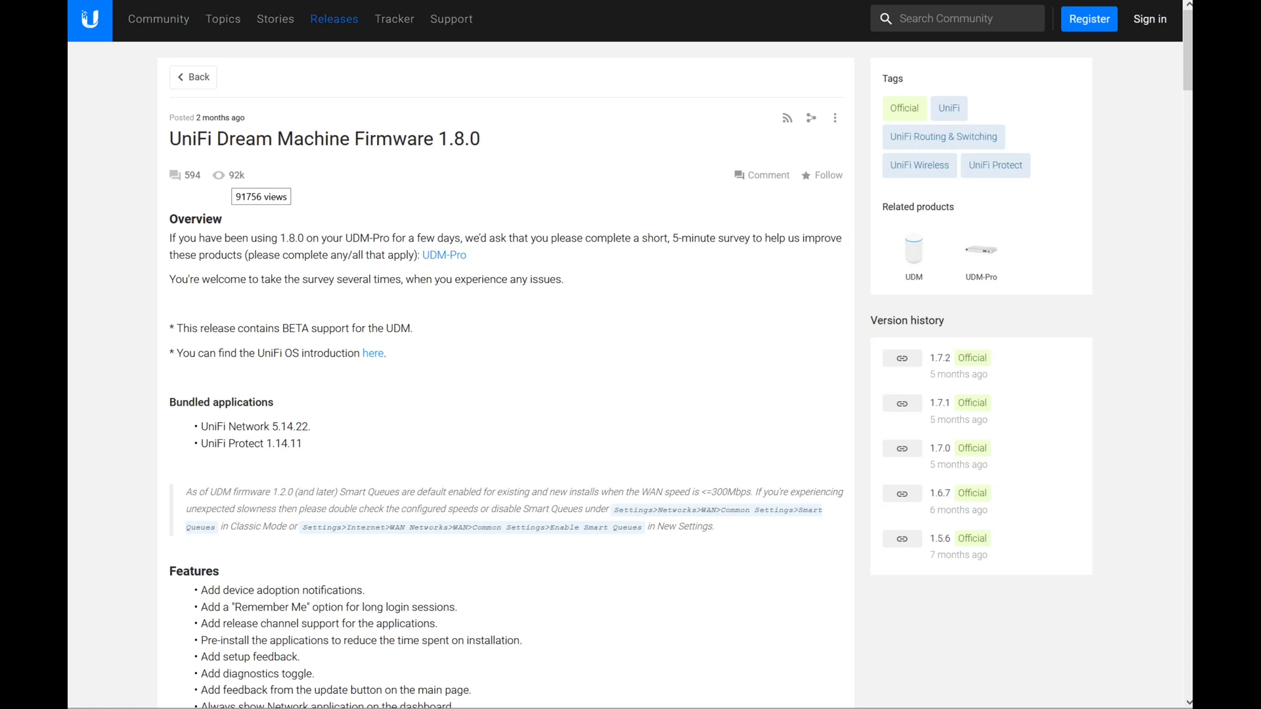